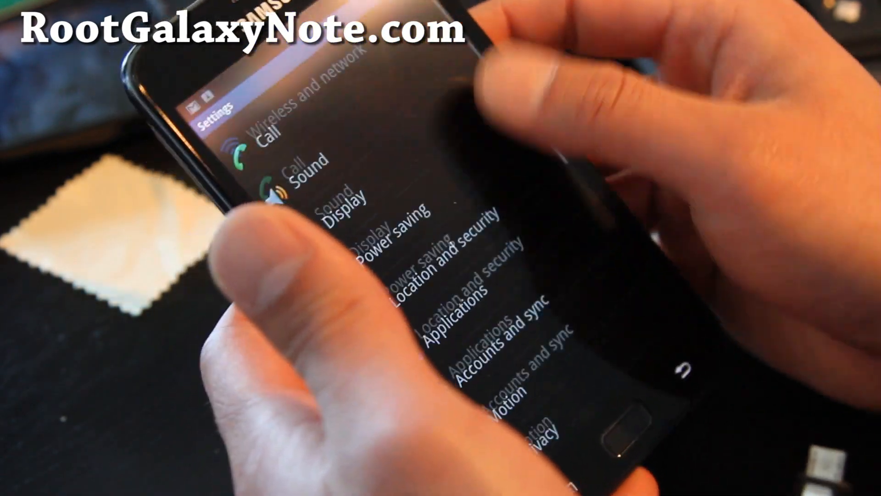
- Scroll down the Android Settings list toward Applications > Development
{"action": "scroll", "scroll_direction": "down", "scroll_amount": 3}
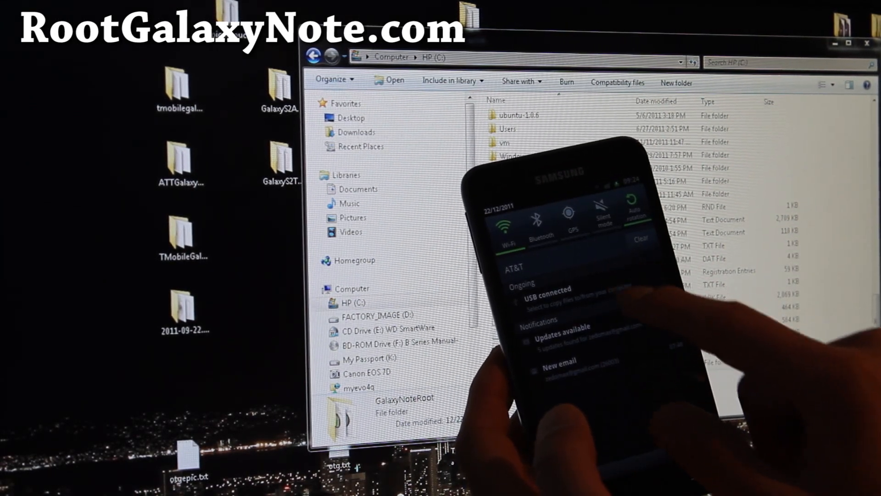
- Open the phone's USB connected notification
{"action": "left_click", "coordinate": [547, 295]}
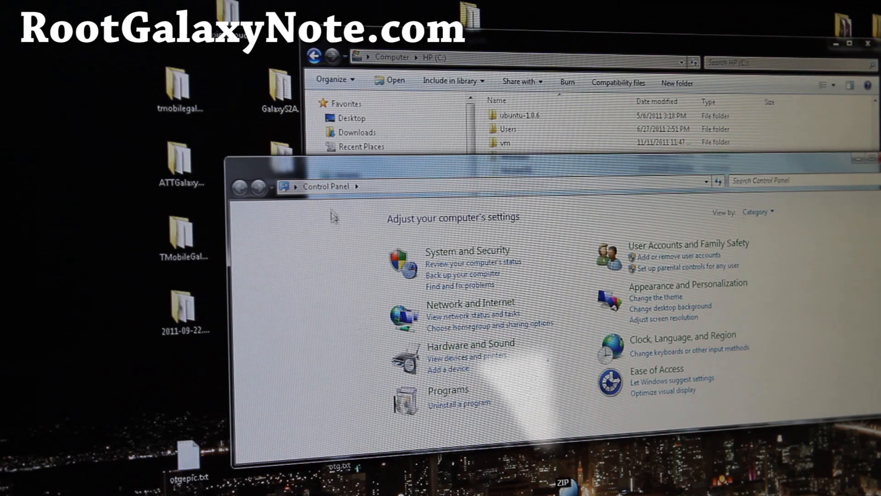
- Confirm SAMSUNG Android ADB Interface under SAMSUNG Android Phone in Device Manager, then close it
{"action": "left_click", "coordinate": [469, 343]}
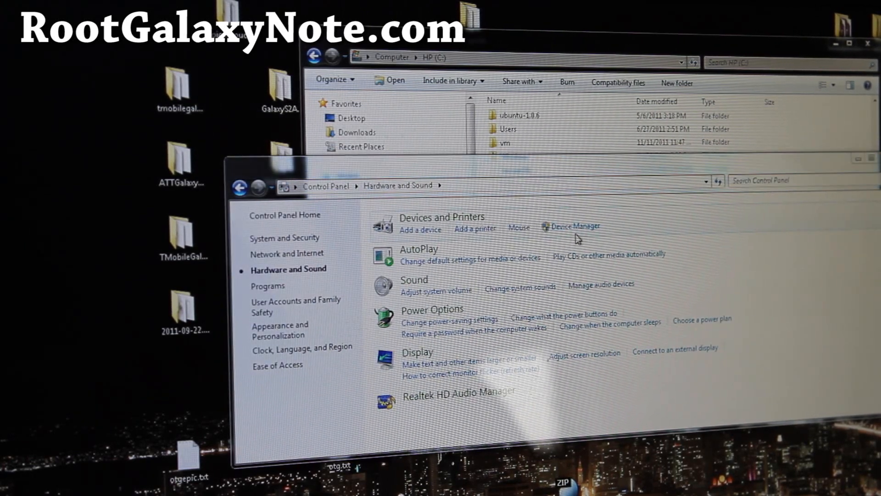
{"action": "left_click", "coordinate": [575, 226]}
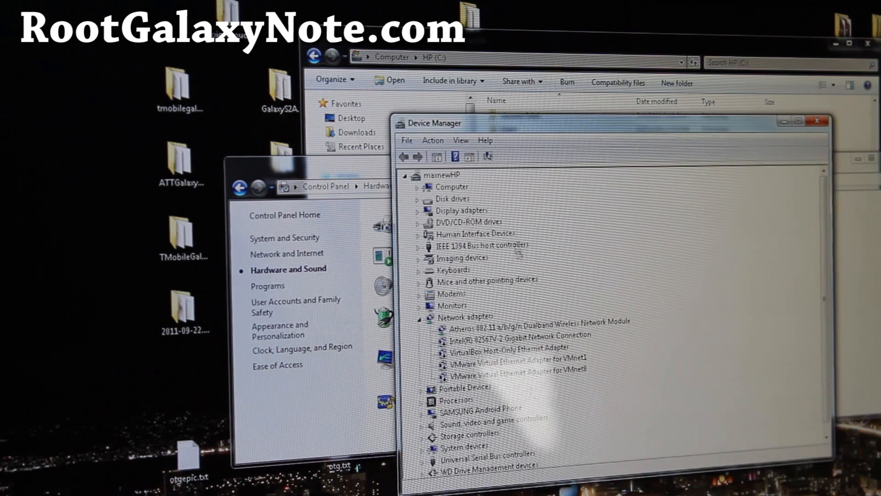
{"action": "left_click", "coordinate": [431, 408]}
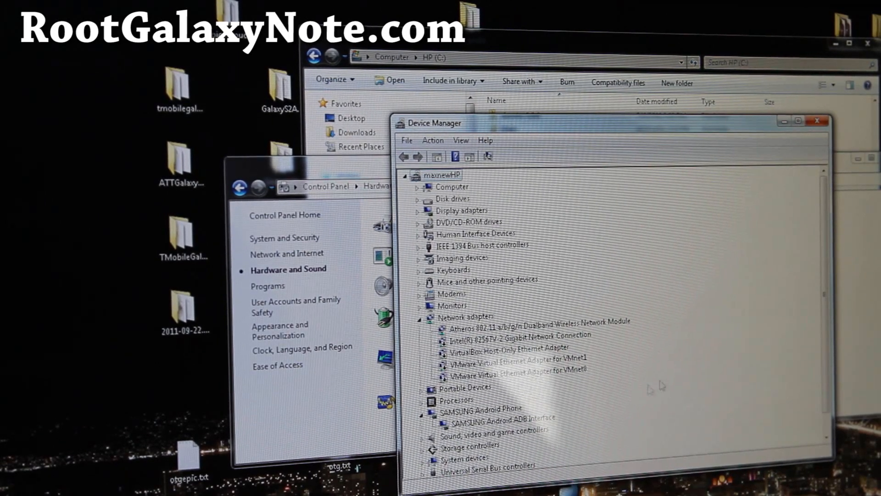
{"action": "mouse_move", "coordinate": [801, 157]}
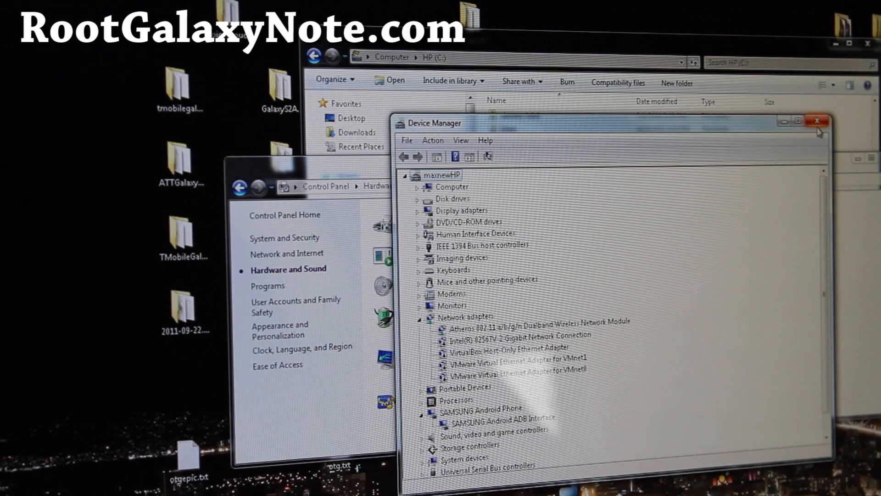
{"action": "mouse_move", "coordinate": [817, 121]}
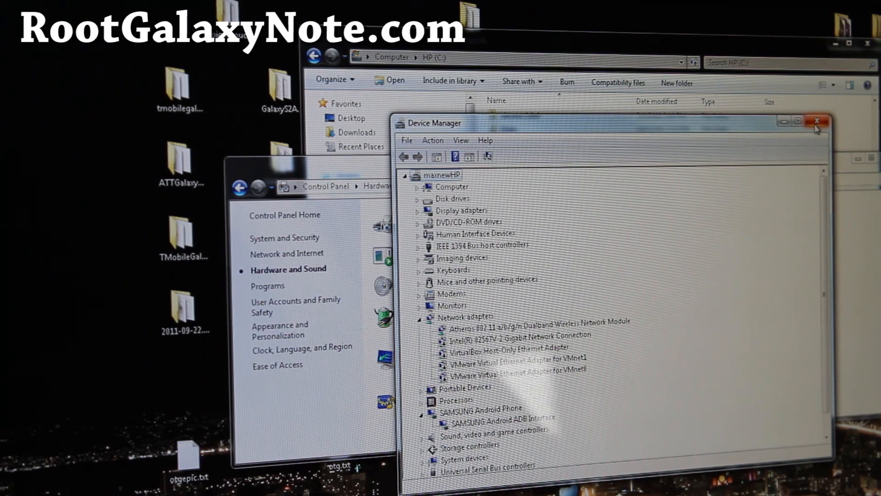
{"action": "left_click", "coordinate": [817, 121]}
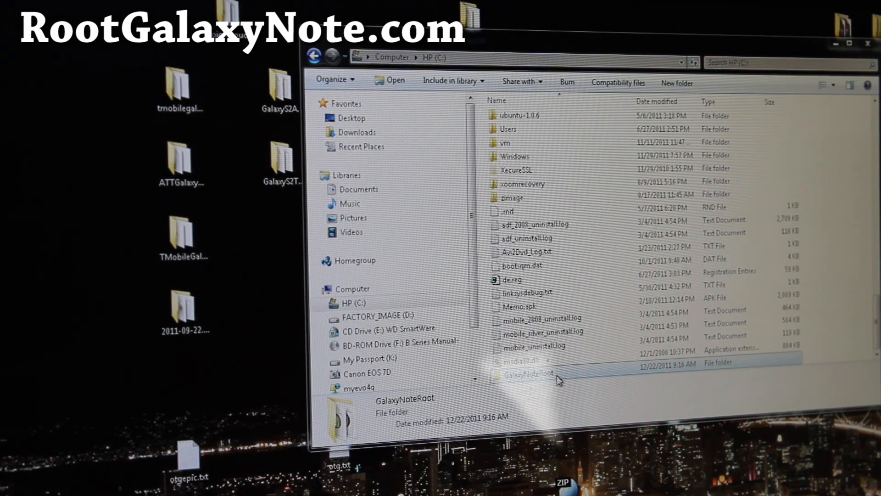
- Open the GalaxyNoteRoot folder on C: to view its 12 rooting files
{"action": "double_click", "coordinate": [527, 372]}
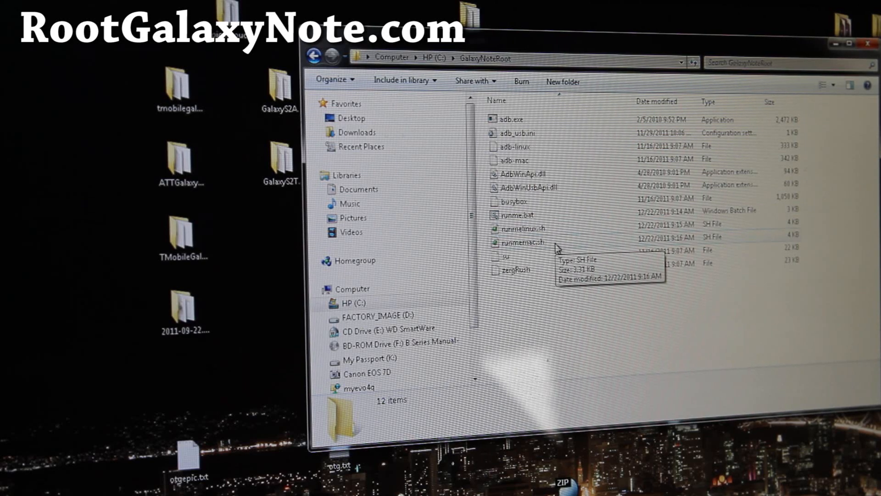
{"action": "mouse_move", "coordinate": [536, 214]}
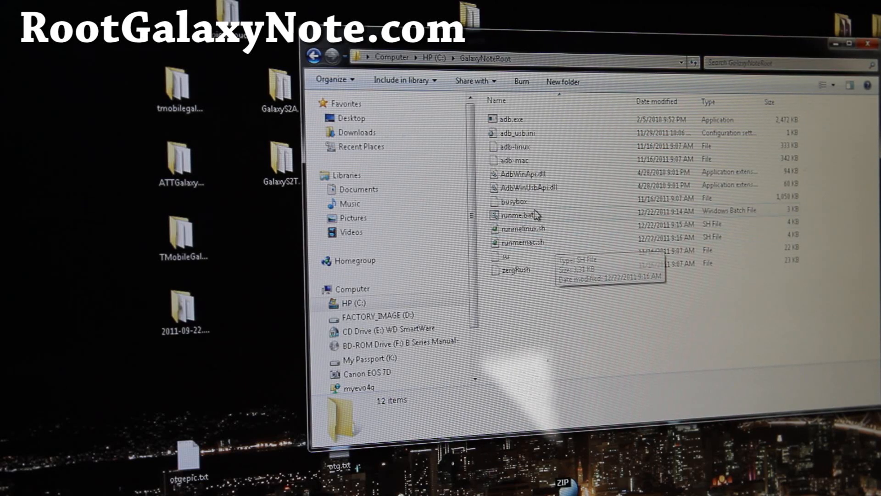
{"action": "mouse_move", "coordinate": [514, 215]}
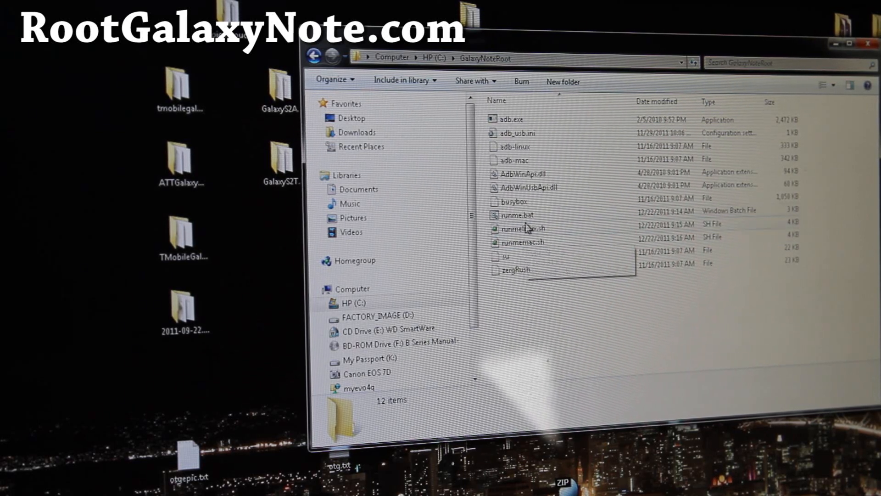
{"action": "mouse_move", "coordinate": [529, 243]}
{"action": "type", "text": "sh runmel"}
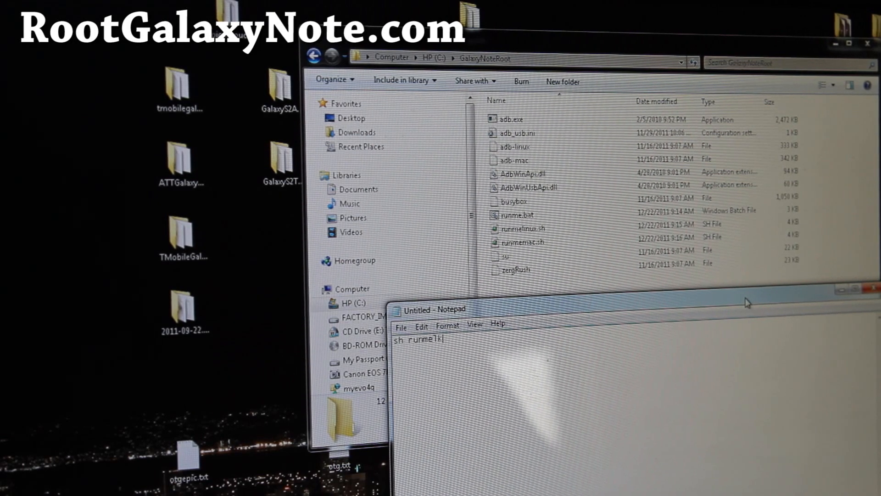
- Edit the Notepad commands so the first line reads 'sudo sh runmelinux.sh'
{"action": "type", "text": "inux.sh"}
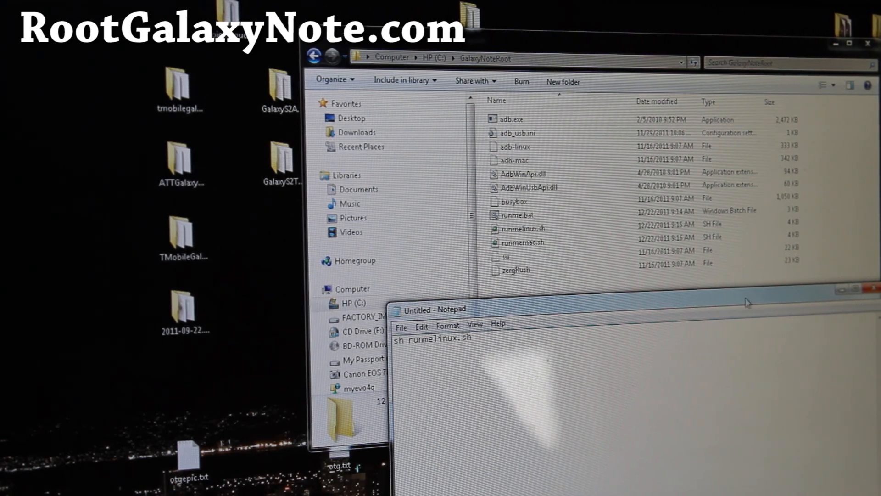
{"action": "type", "text": "sh rynne"}
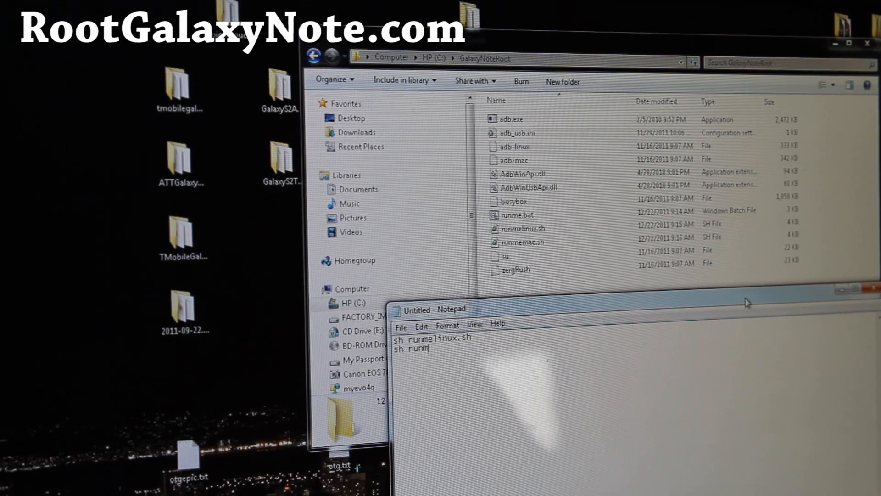
{"action": "type", "text": "emac.sh"}
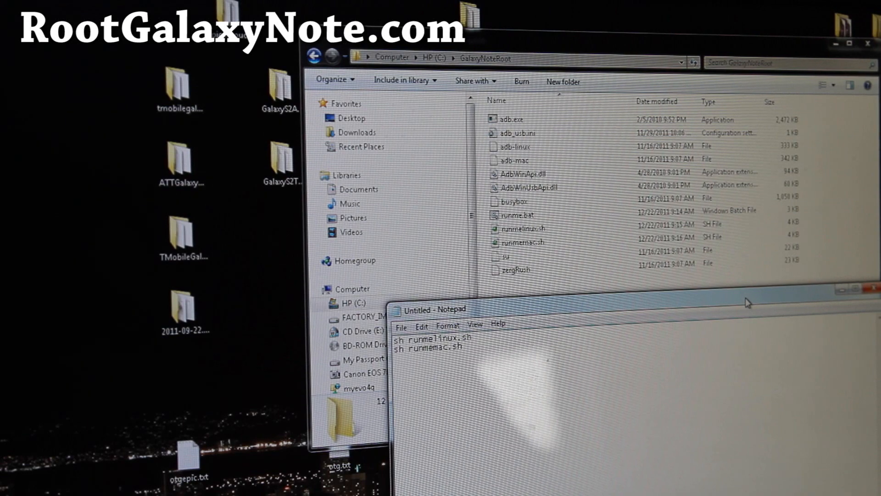
{"action": "type", "text": "sudo"}
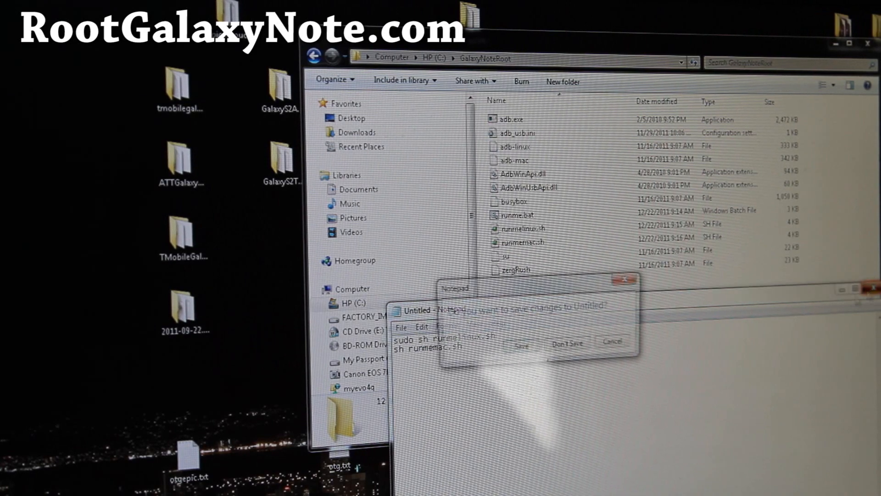
- Discard the Notepad changes and run runme.bat from GalaxyNoteRoot
{"action": "left_click", "coordinate": [567, 343]}
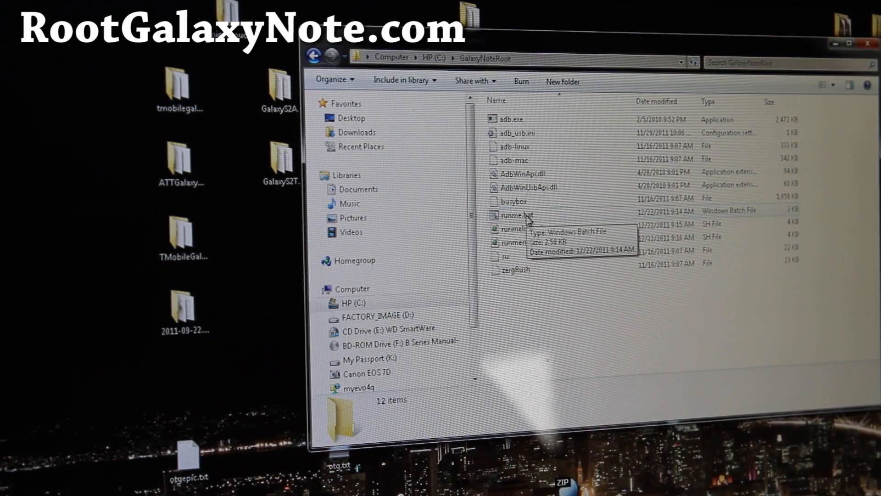
{"action": "left_click", "coordinate": [515, 215]}
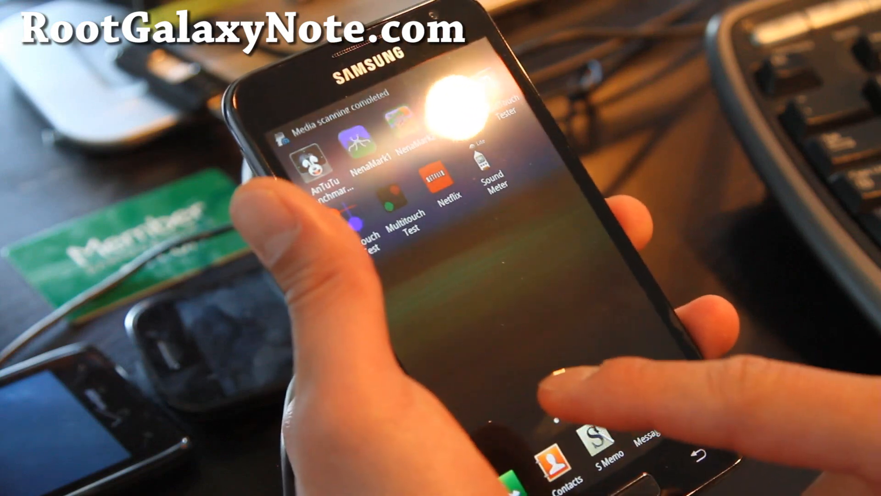
- Swipe through the app drawer pages to locate Market
{"action": "scroll", "scroll_direction": "left", "scroll_amount": 3}
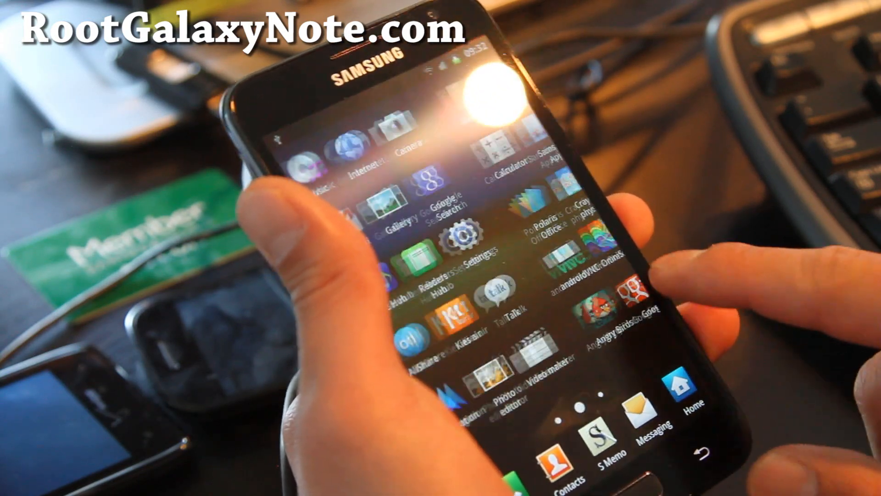
{"action": "scroll", "scroll_direction": "left", "scroll_amount": 3}
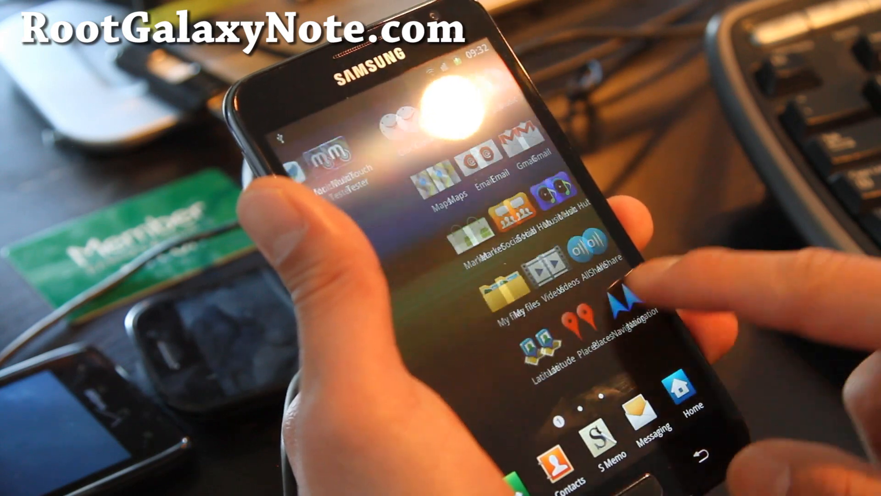
{"action": "scroll", "scroll_direction": "left", "scroll_amount": 3}
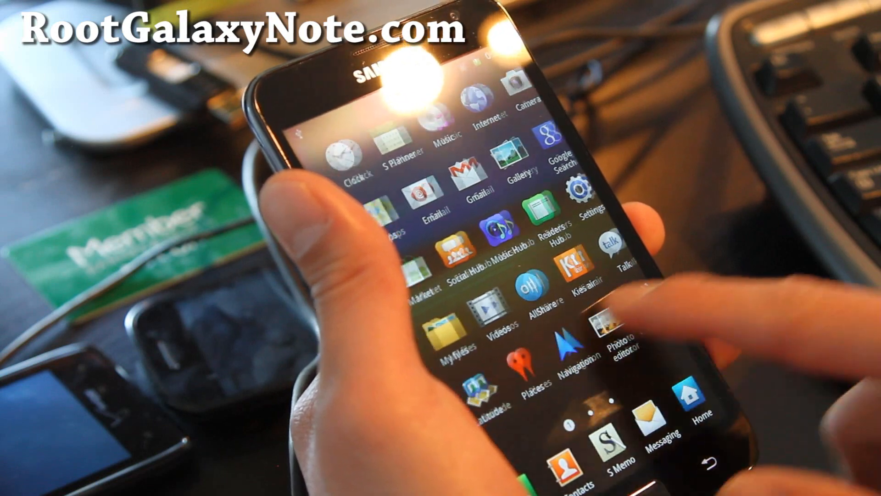
{"action": "scroll", "scroll_direction": "left", "scroll_amount": 3}
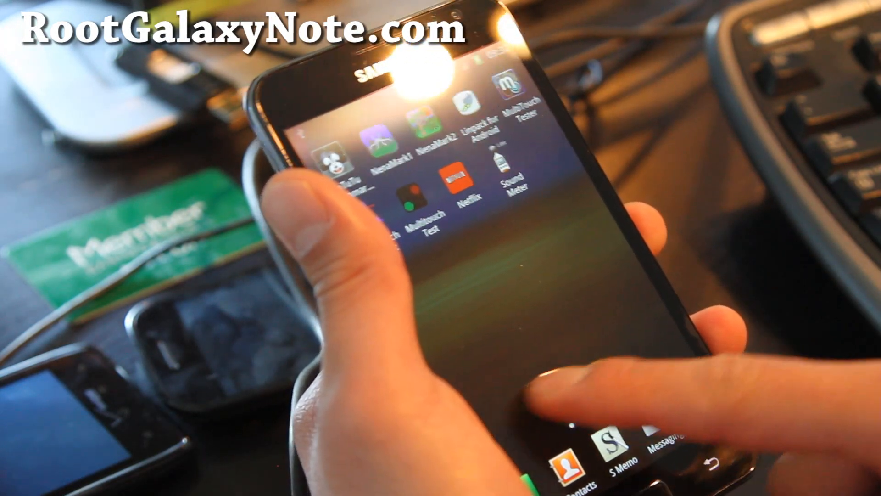
{"action": "scroll", "scroll_direction": "left", "scroll_amount": 3}
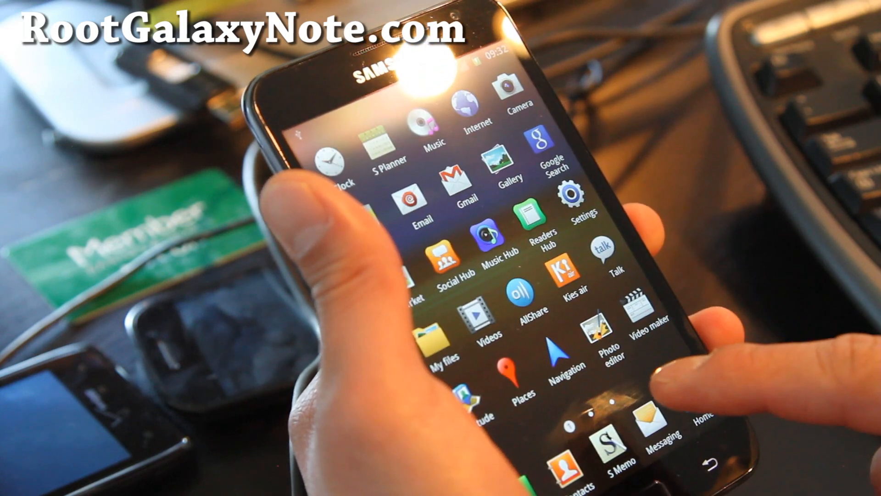
{"action": "scroll", "scroll_direction": "left", "scroll_amount": 3}
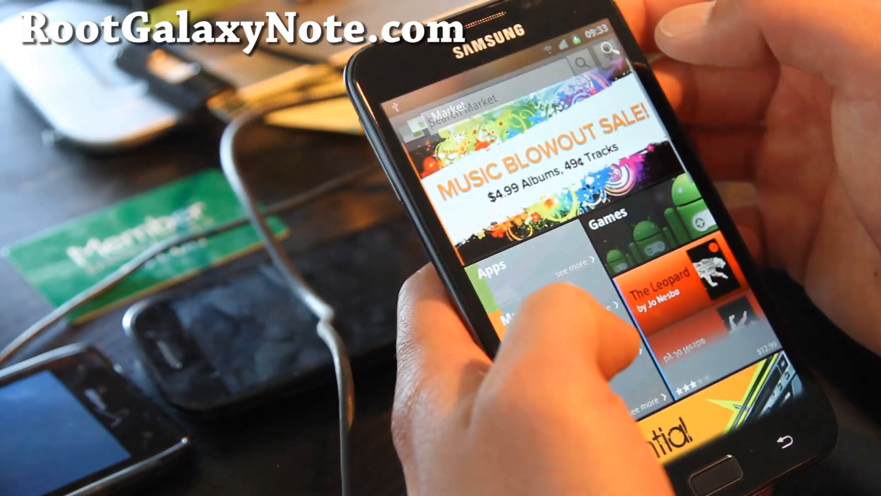
- Search Market for 'su' and accept the Superuser download
{"action": "type", "text": "su"}
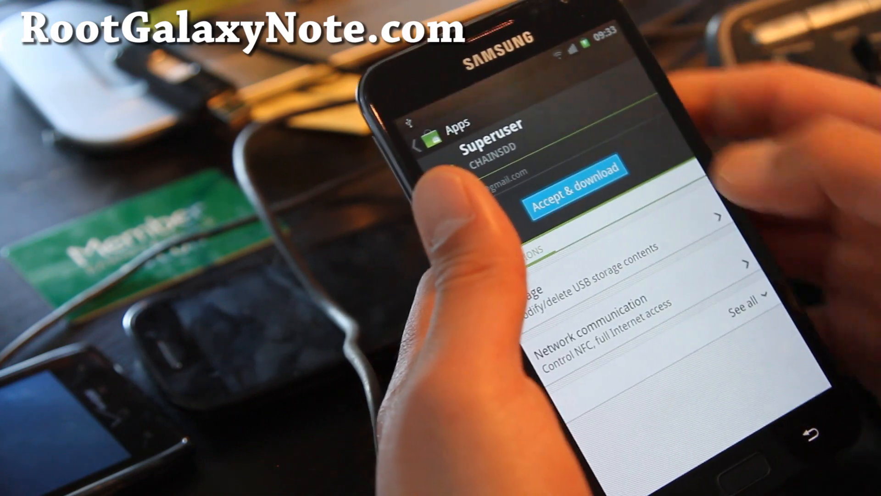
{"action": "left_click", "coordinate": [568, 192]}
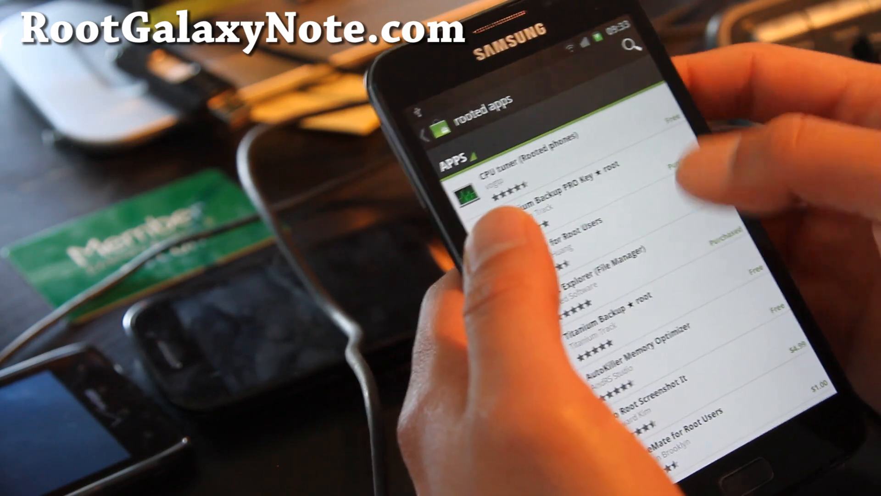
- Open the Titanium Backup ★ root listing from the rooted apps results
{"action": "left_click", "coordinate": [601, 323]}
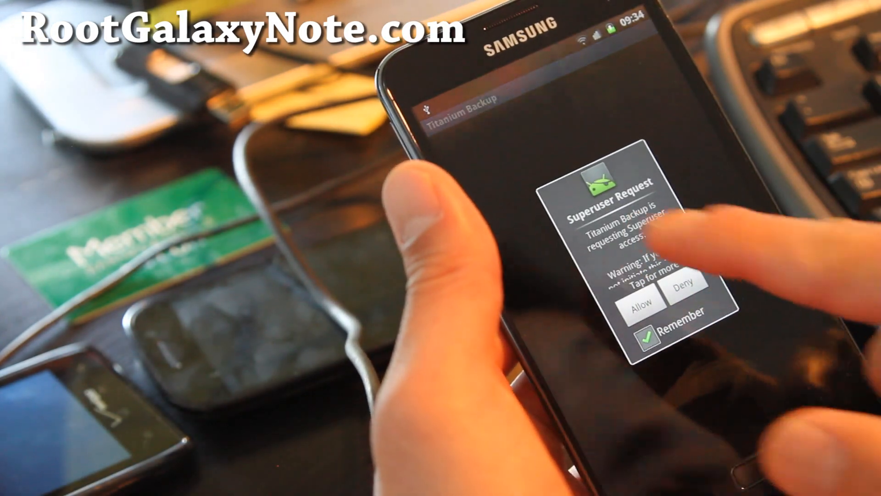
- Allow Titanium Backup's Superuser Request for root access
{"action": "left_click", "coordinate": [639, 301]}
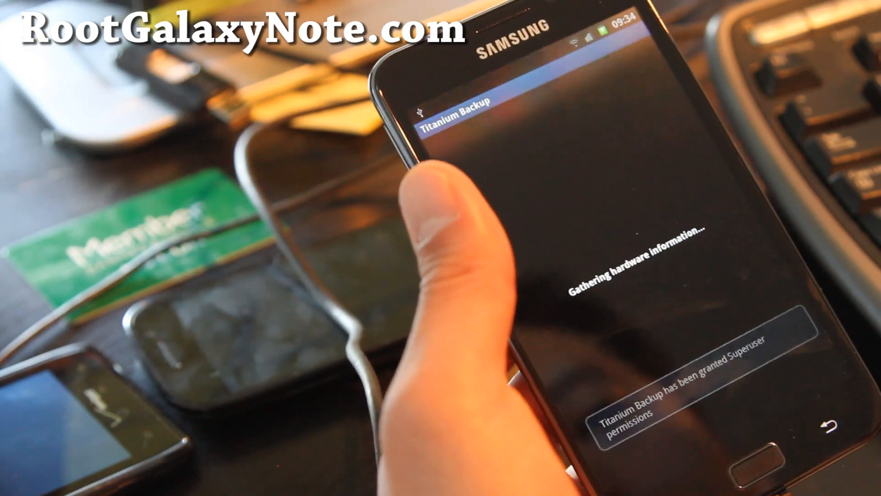